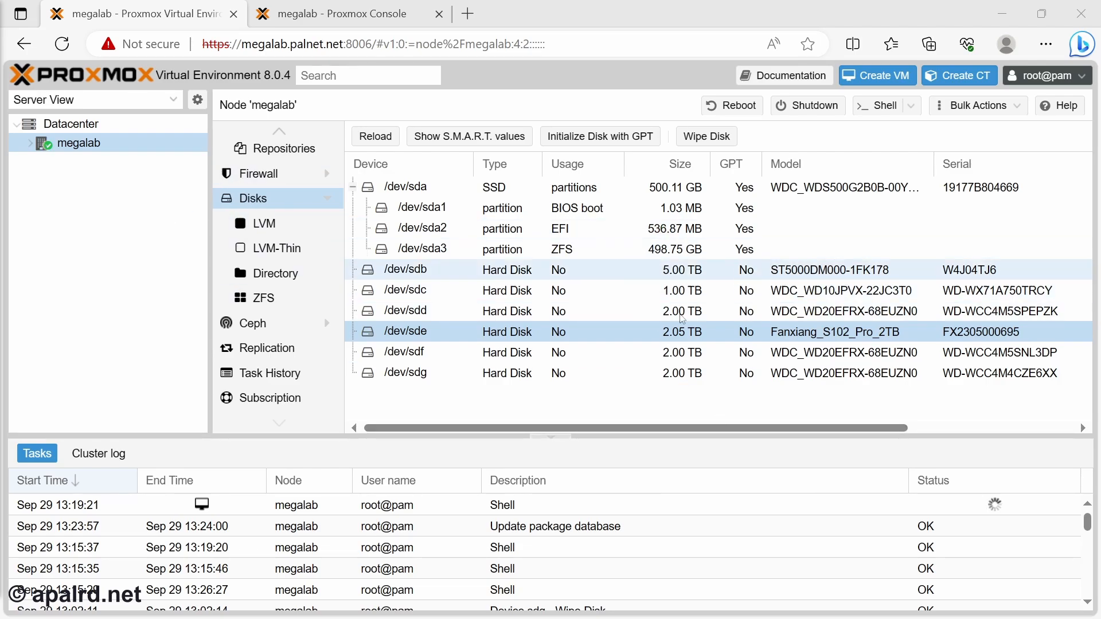
Review the disk list, picking out /dev/sda, /dev/sdg and the 5 TB /dev/sdb
click(406, 186)
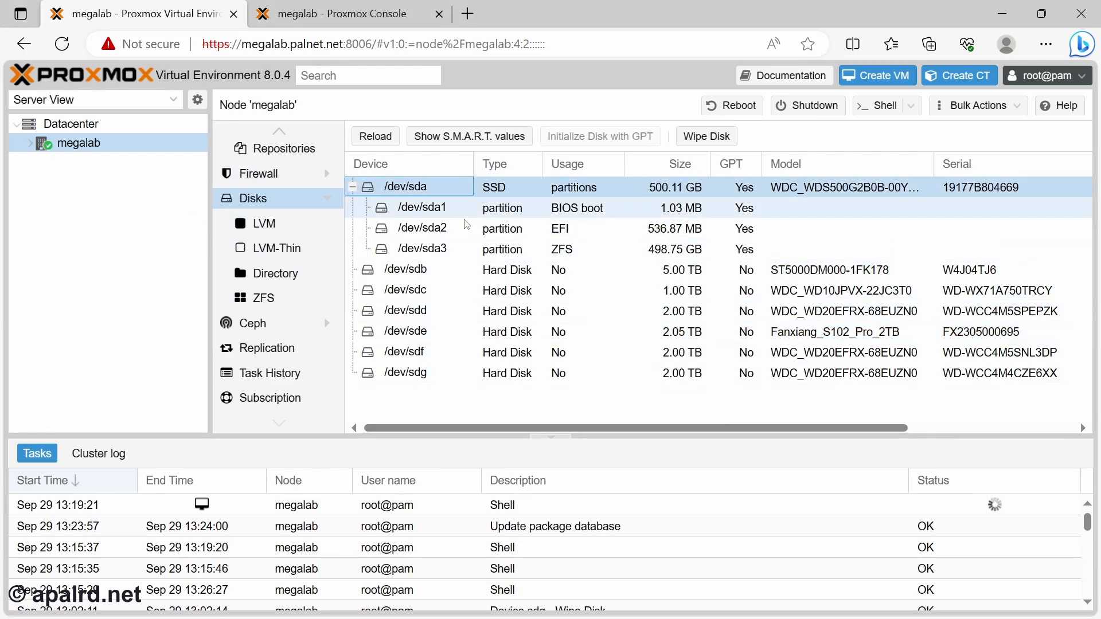
click(406, 309)
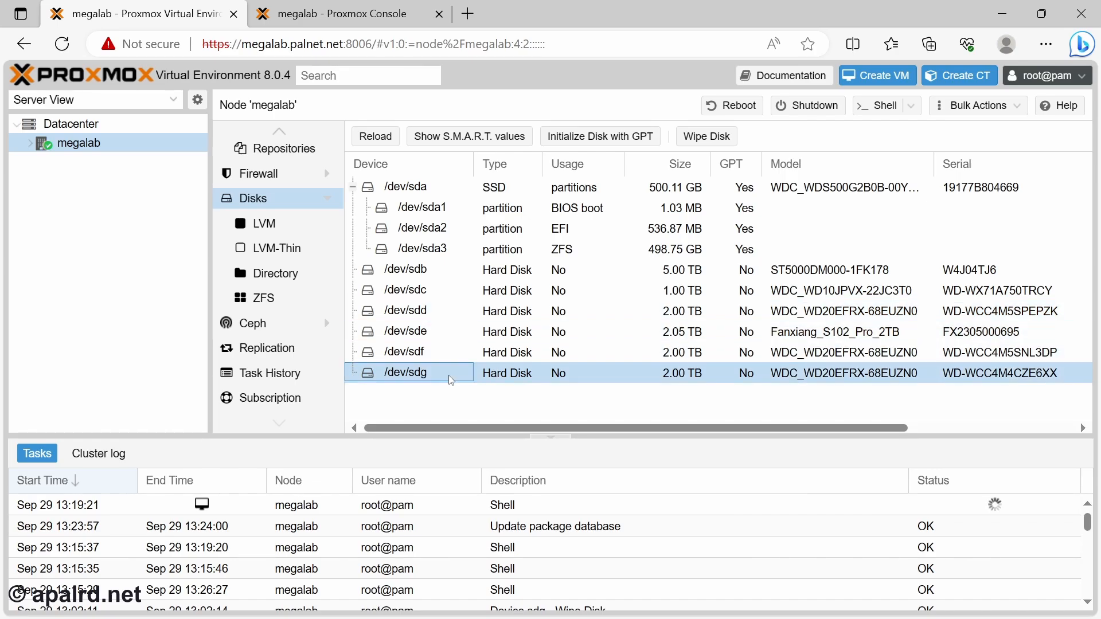
mouse_move(618, 450)
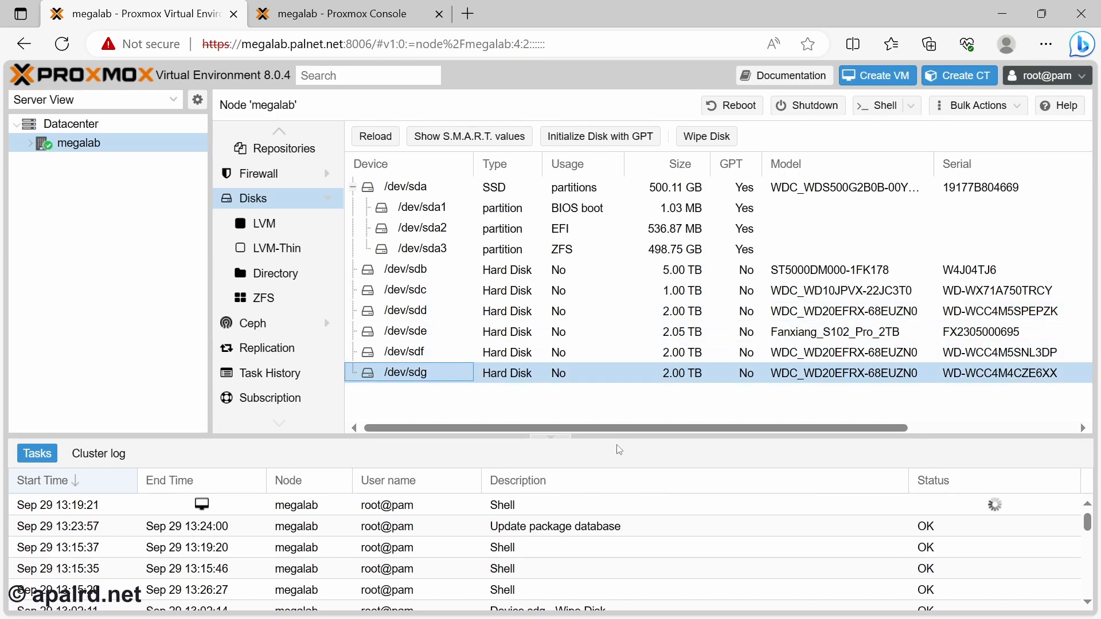
click(404, 352)
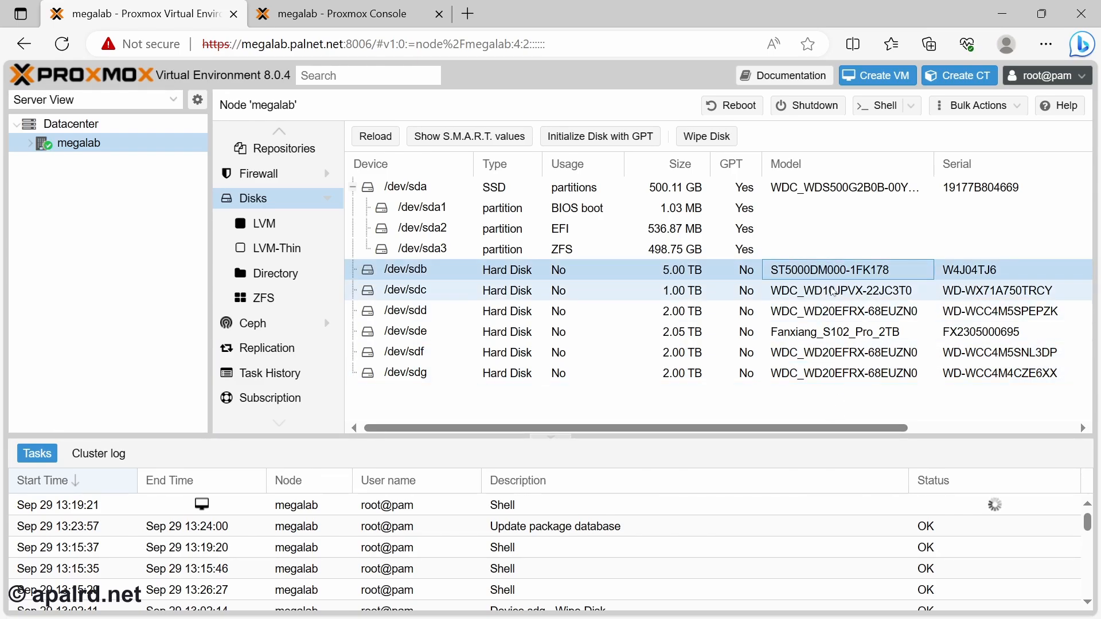
In the Console's lsusb -t tree, highlight the 10000M speed of the Bus 02 root hub
click(849, 292)
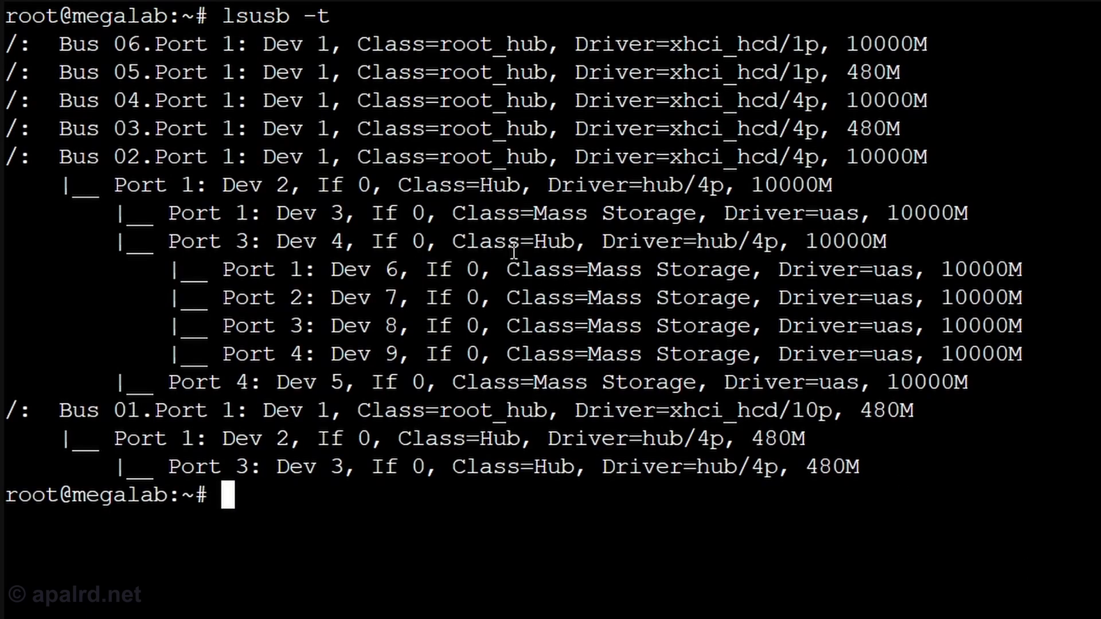
mouse_move(55, 166)
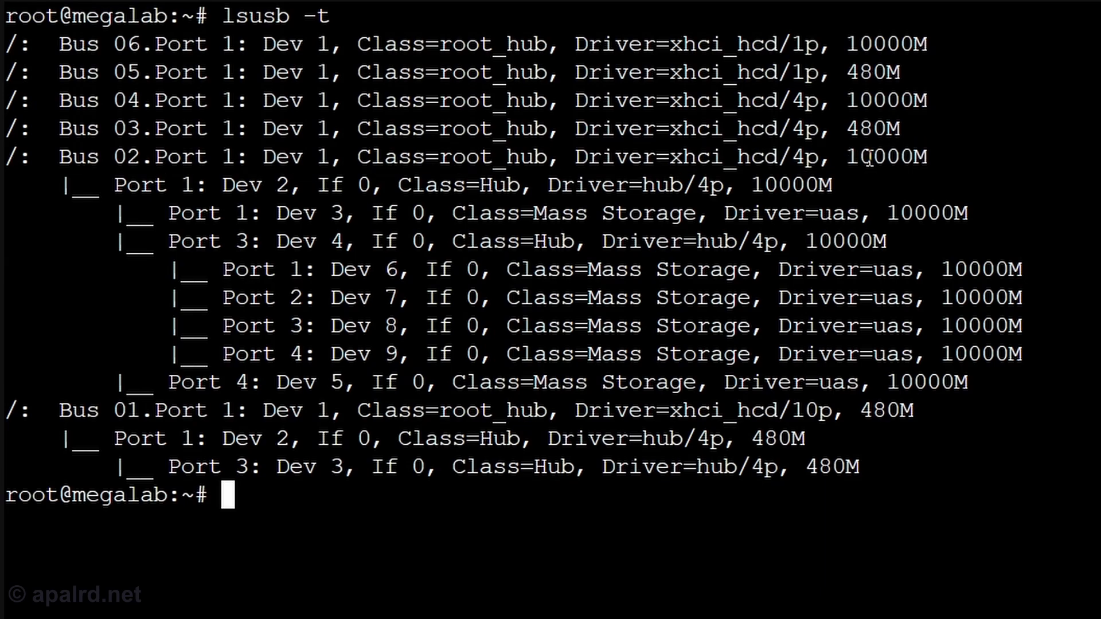
double_click(889, 157)
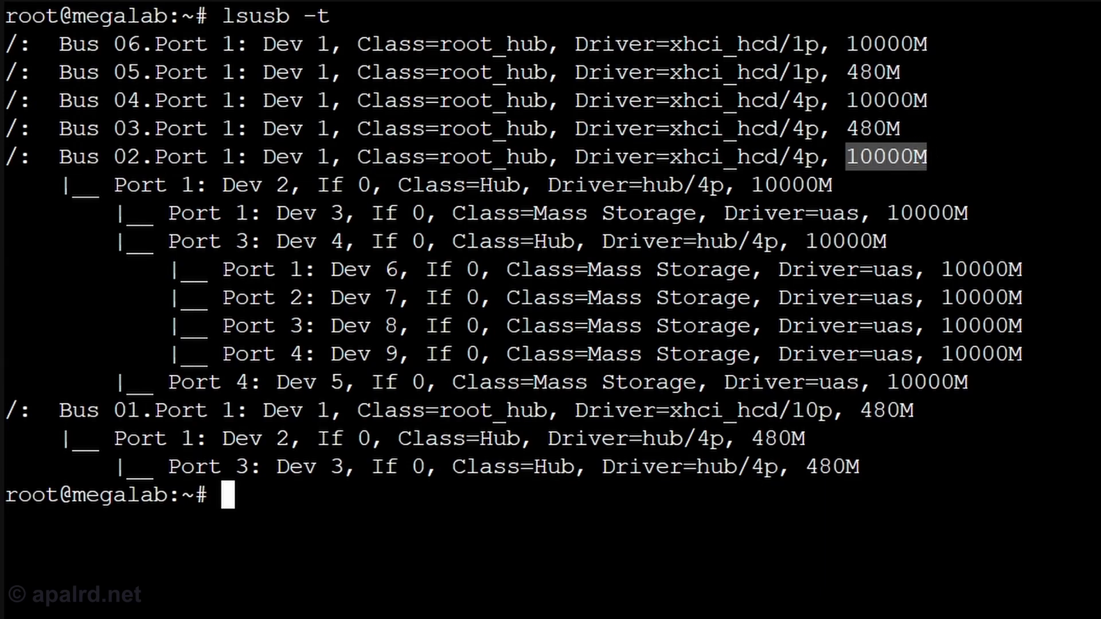